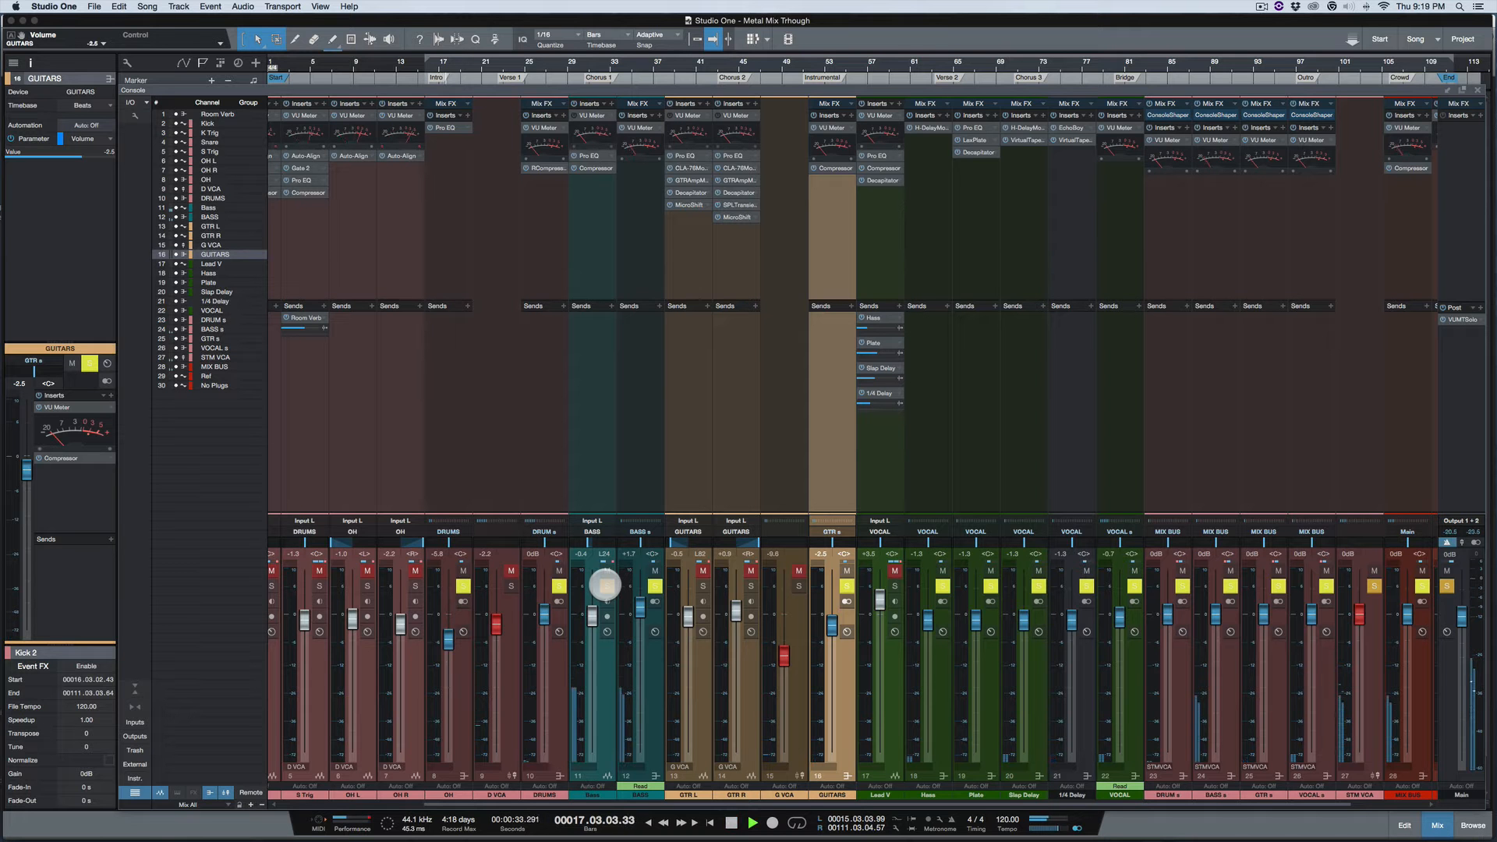
Step: Select the Bass channel in the Console and return to the arrangement view
left_click(591, 585)
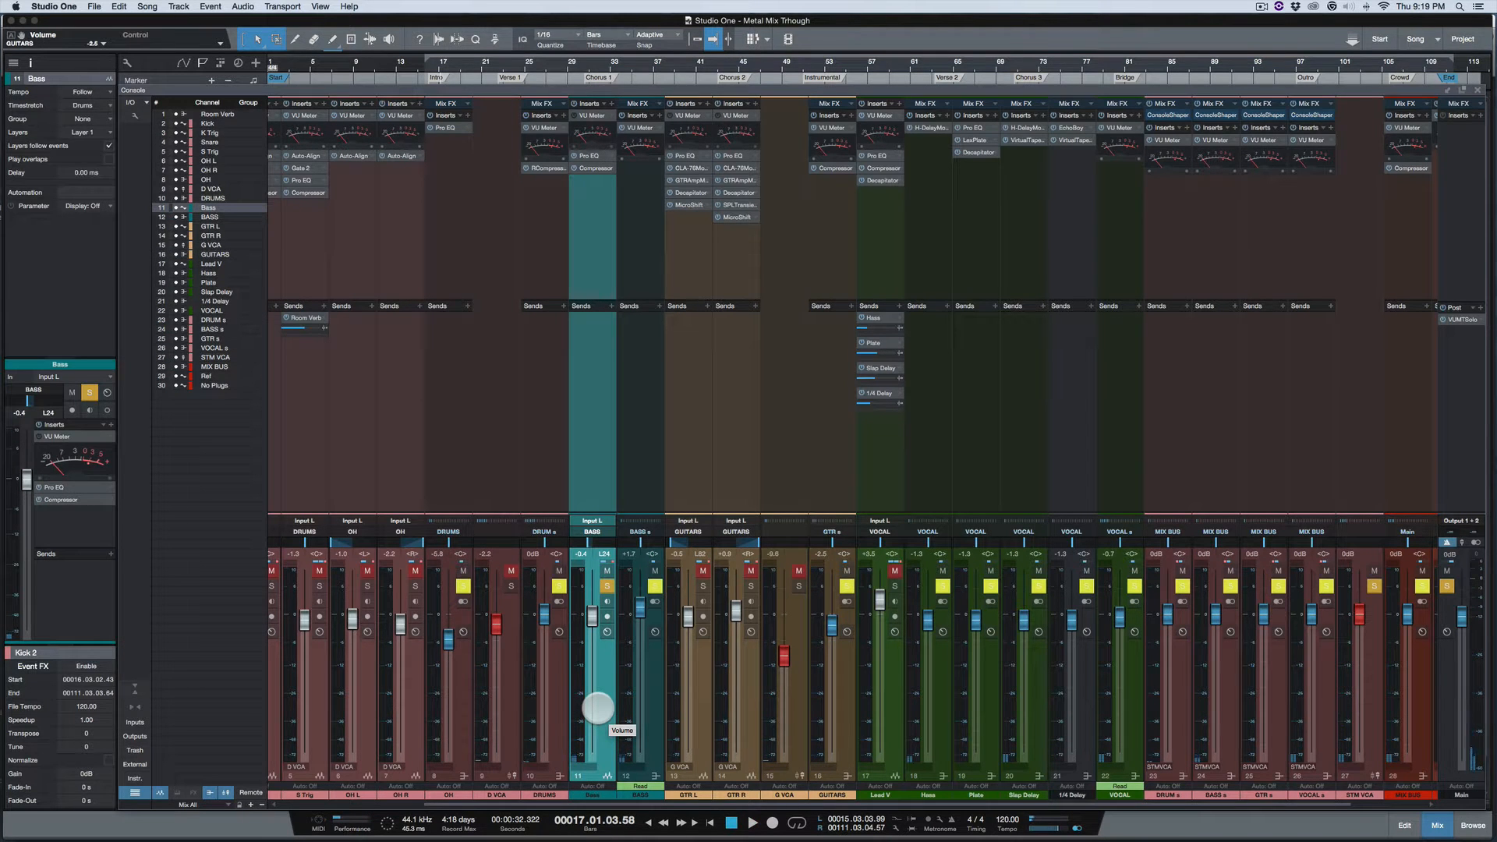
right_click(598, 707)
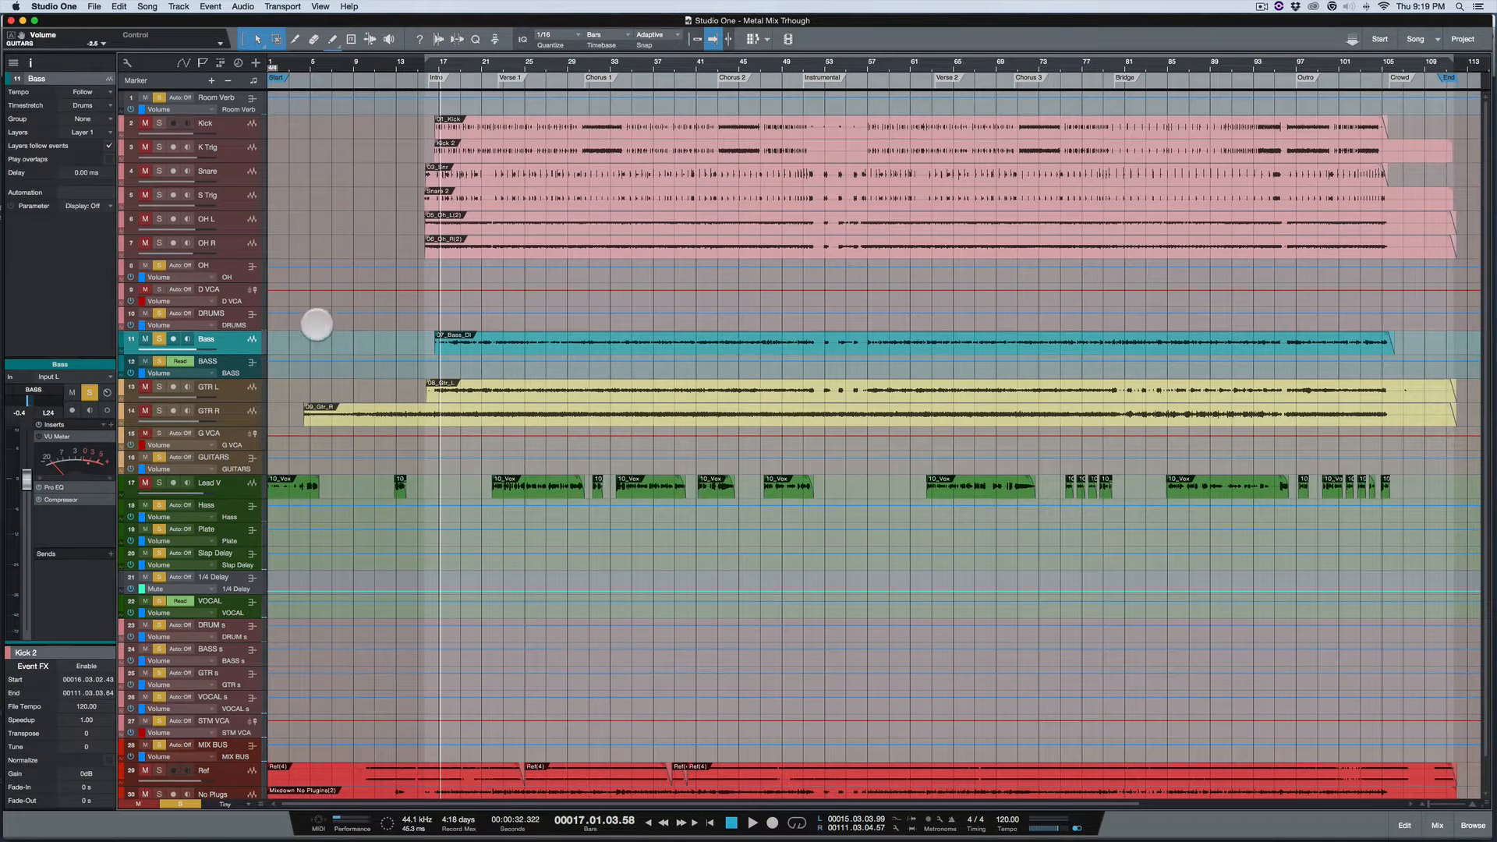
Step: Duplicate the Bass track completely, creating 'Bass 2' with its audio and effects
right_click(287, 282)
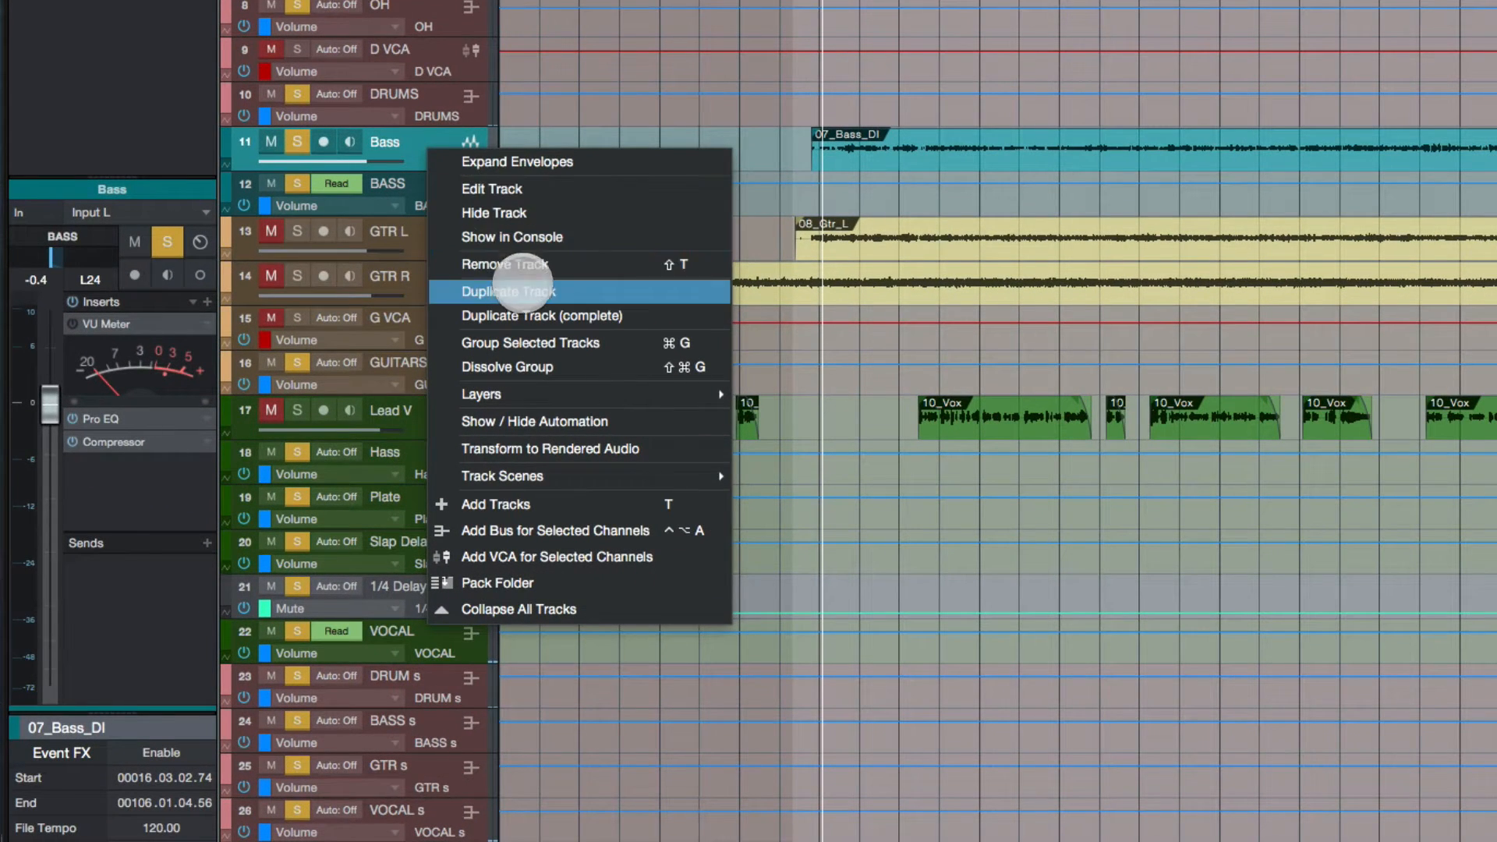
left_click(507, 291)
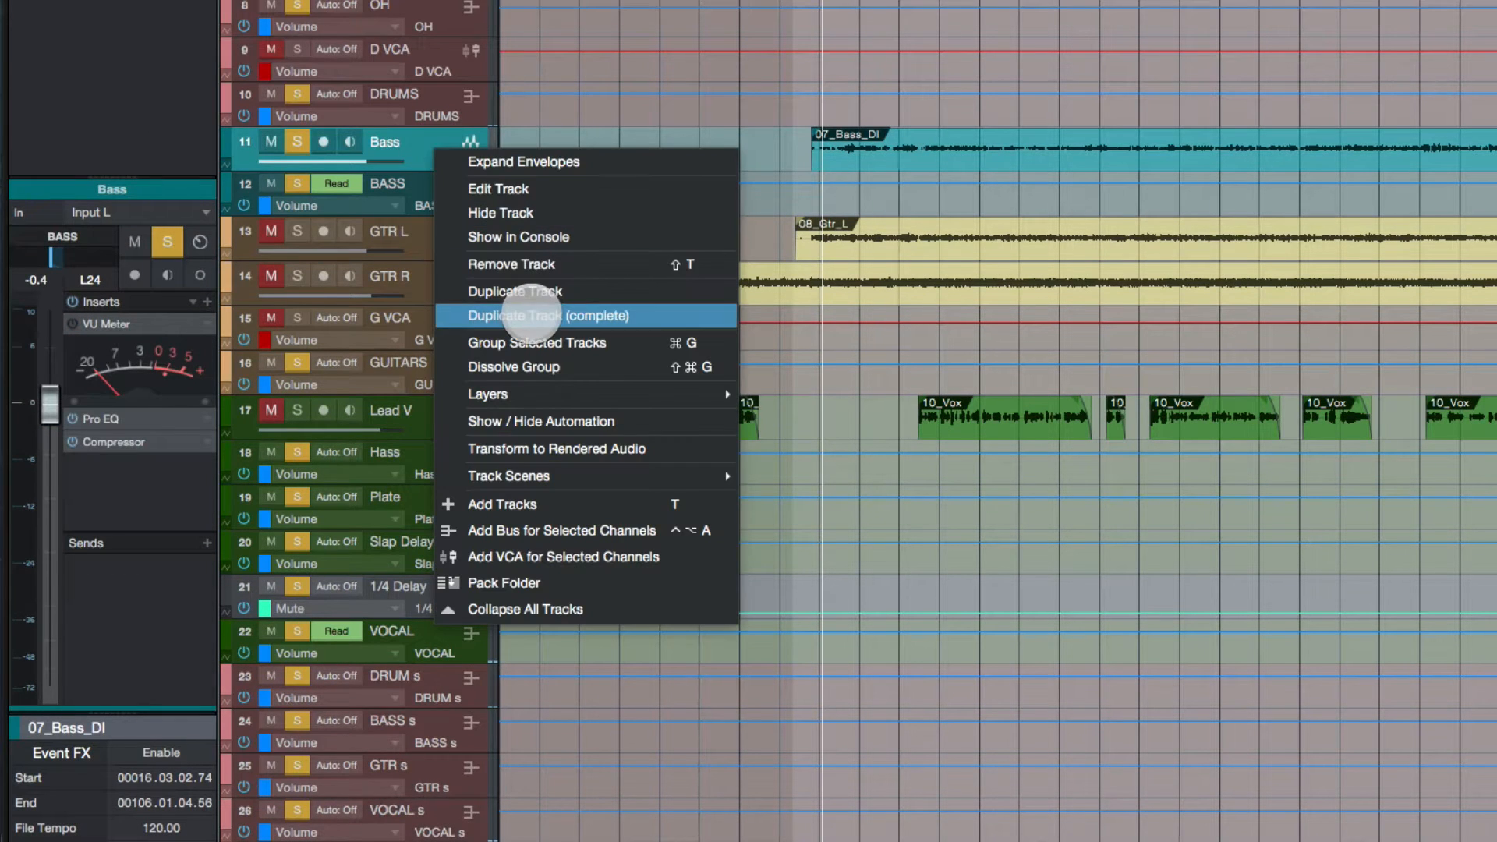
left_click(535, 316)
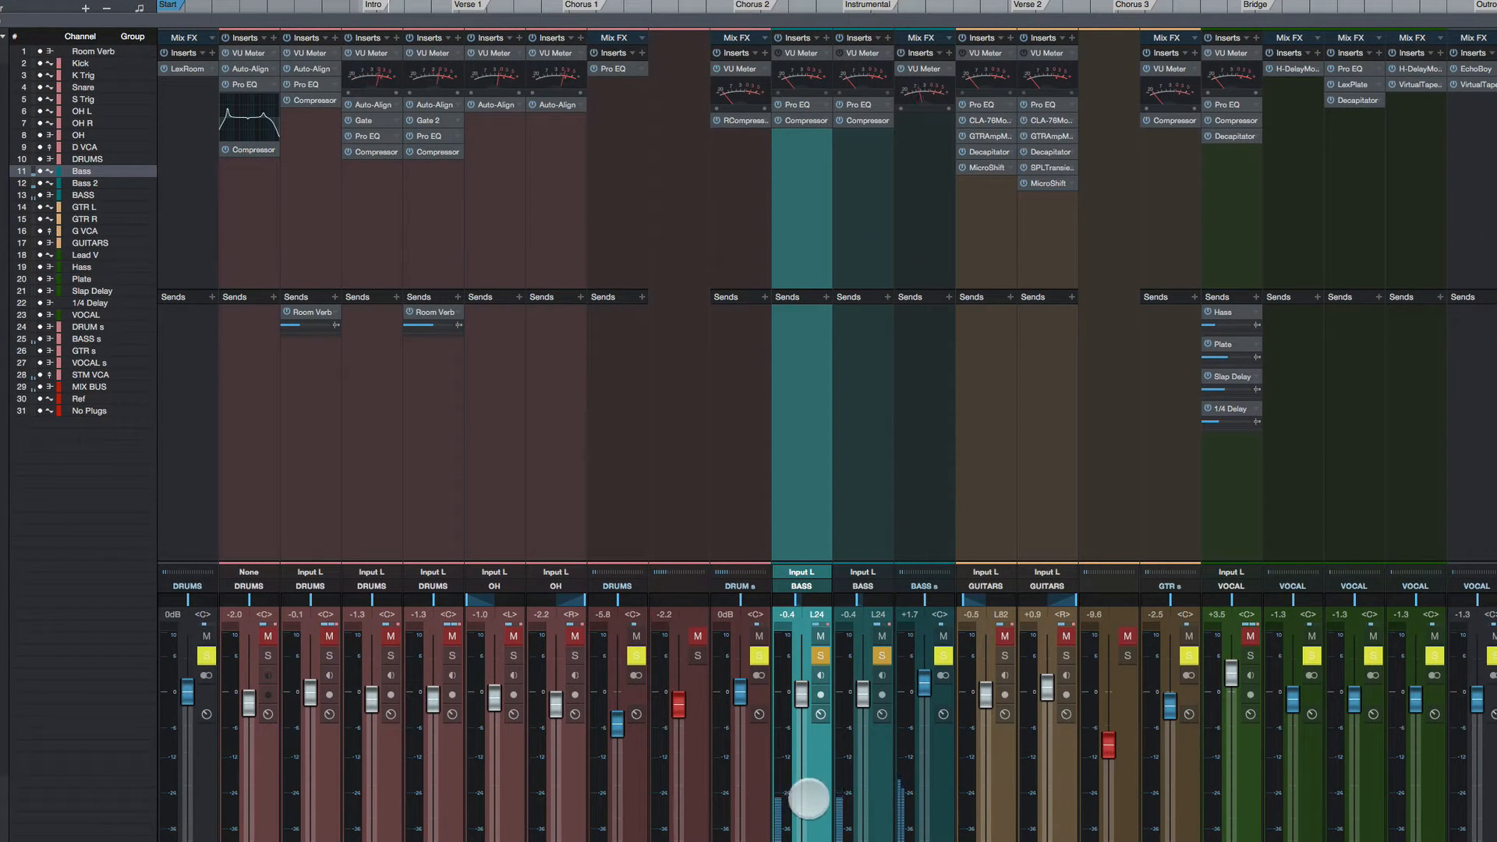
Step: Select the Bass 2 channel and inspect its copied Pro EQ, then close it
left_click(861, 571)
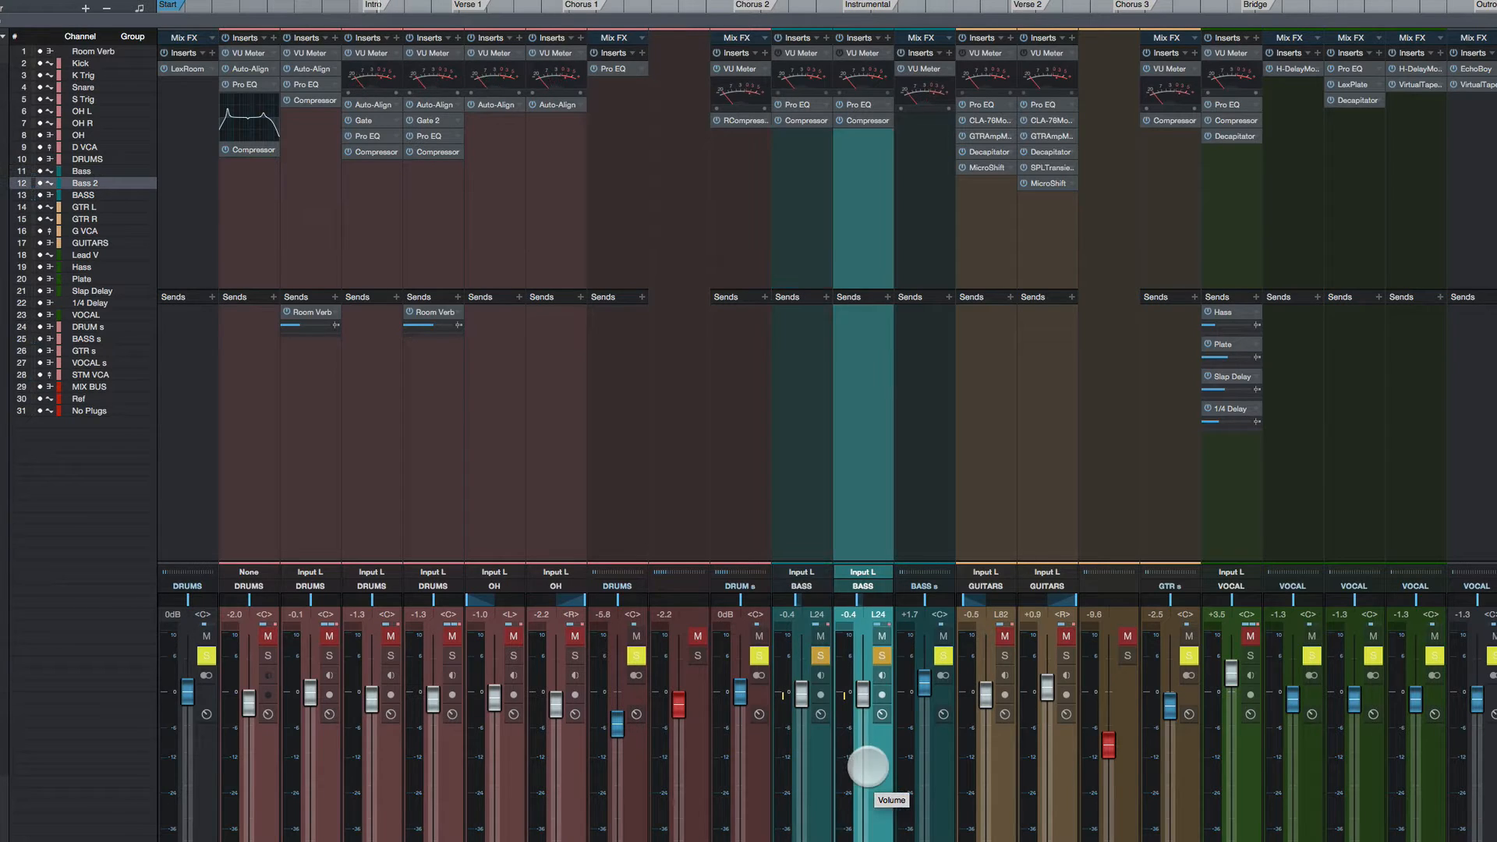
left_click_drag(864, 764, 836, 688)
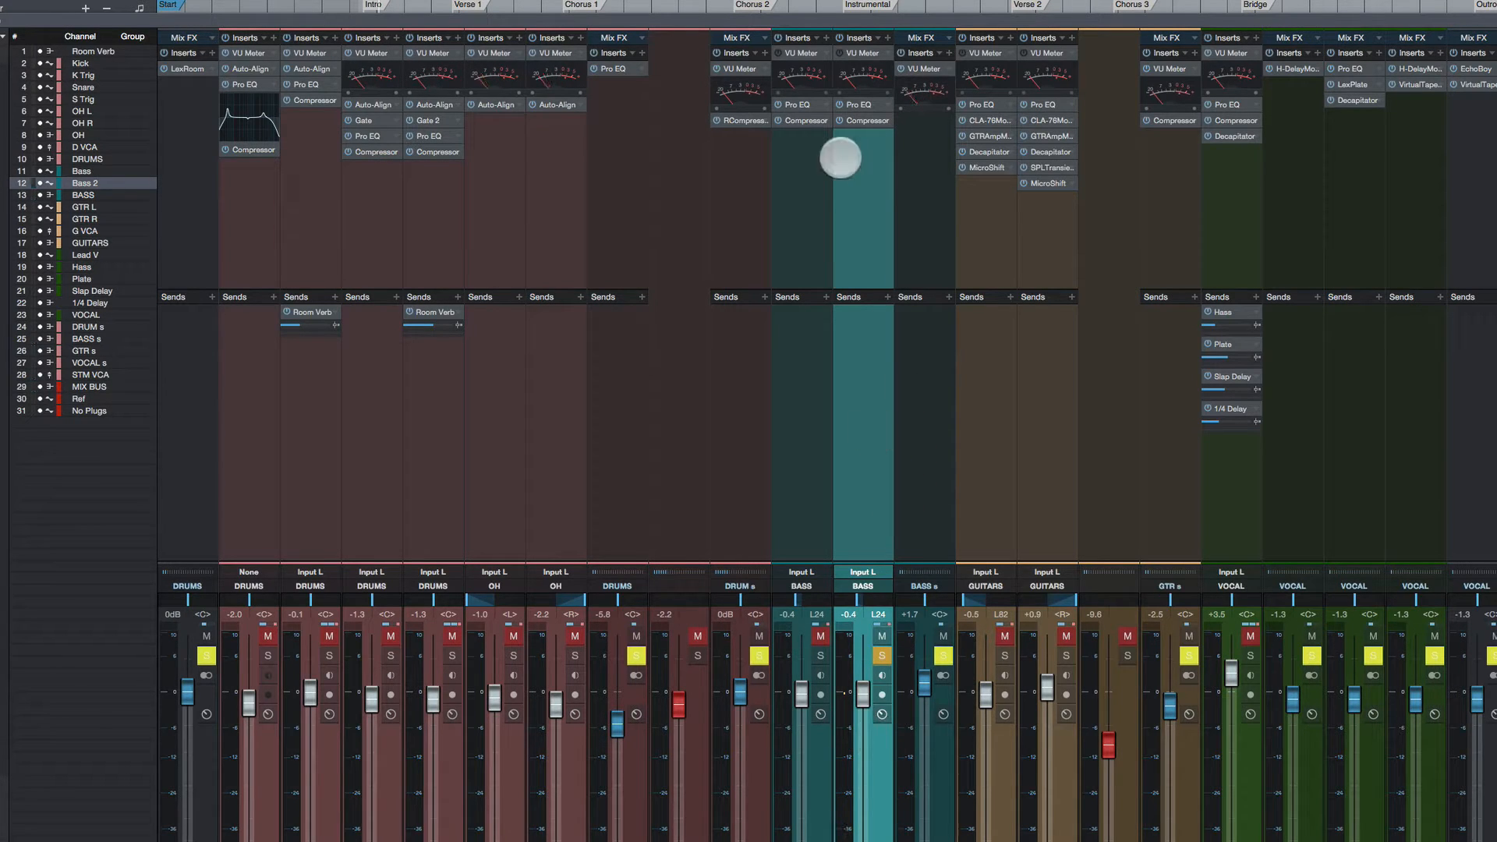
mouse_move(774, 53)
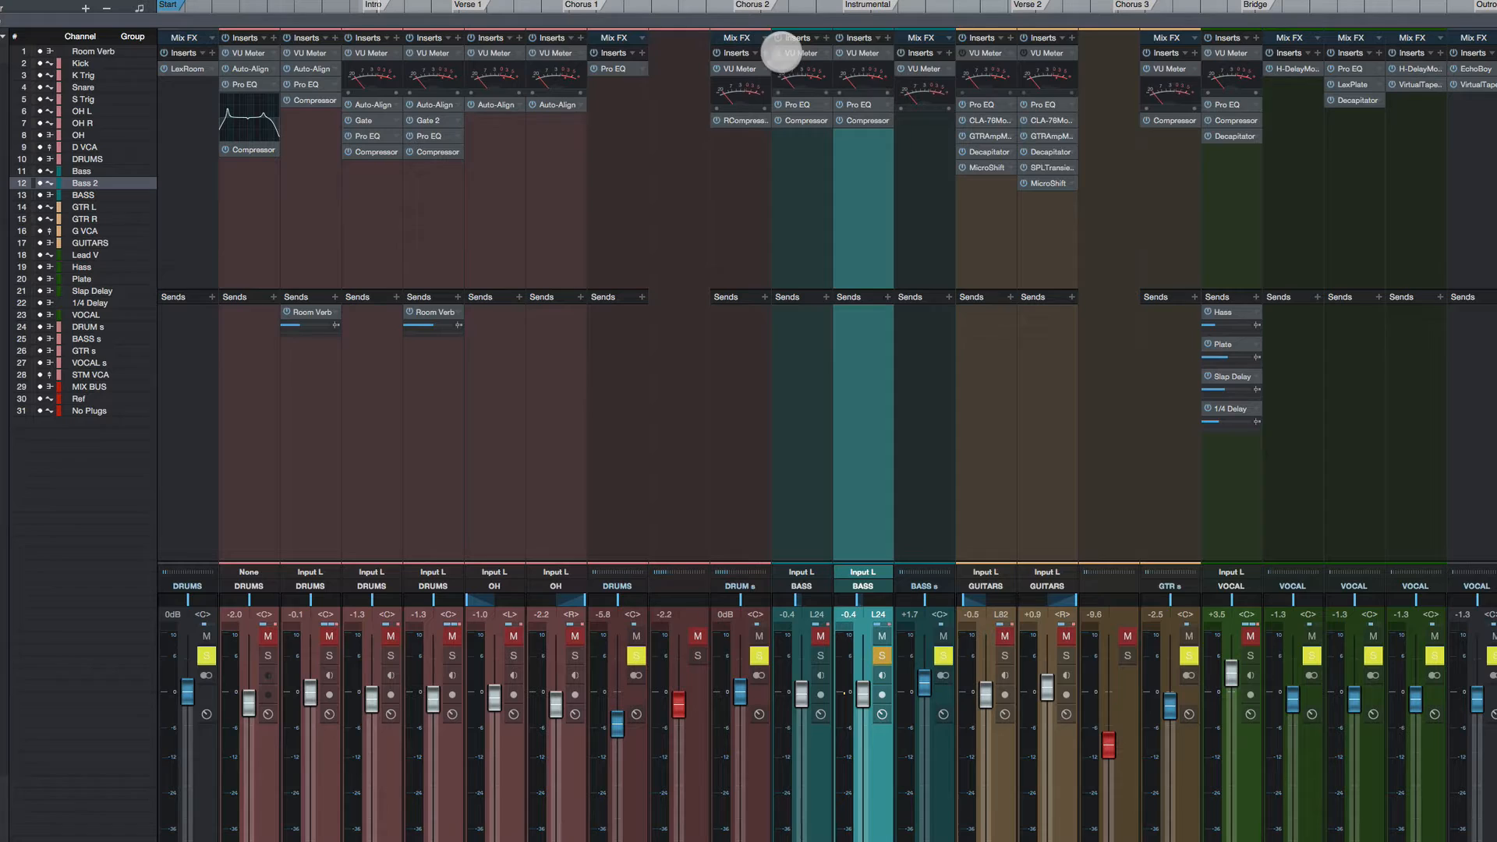
mouse_move(805, 449)
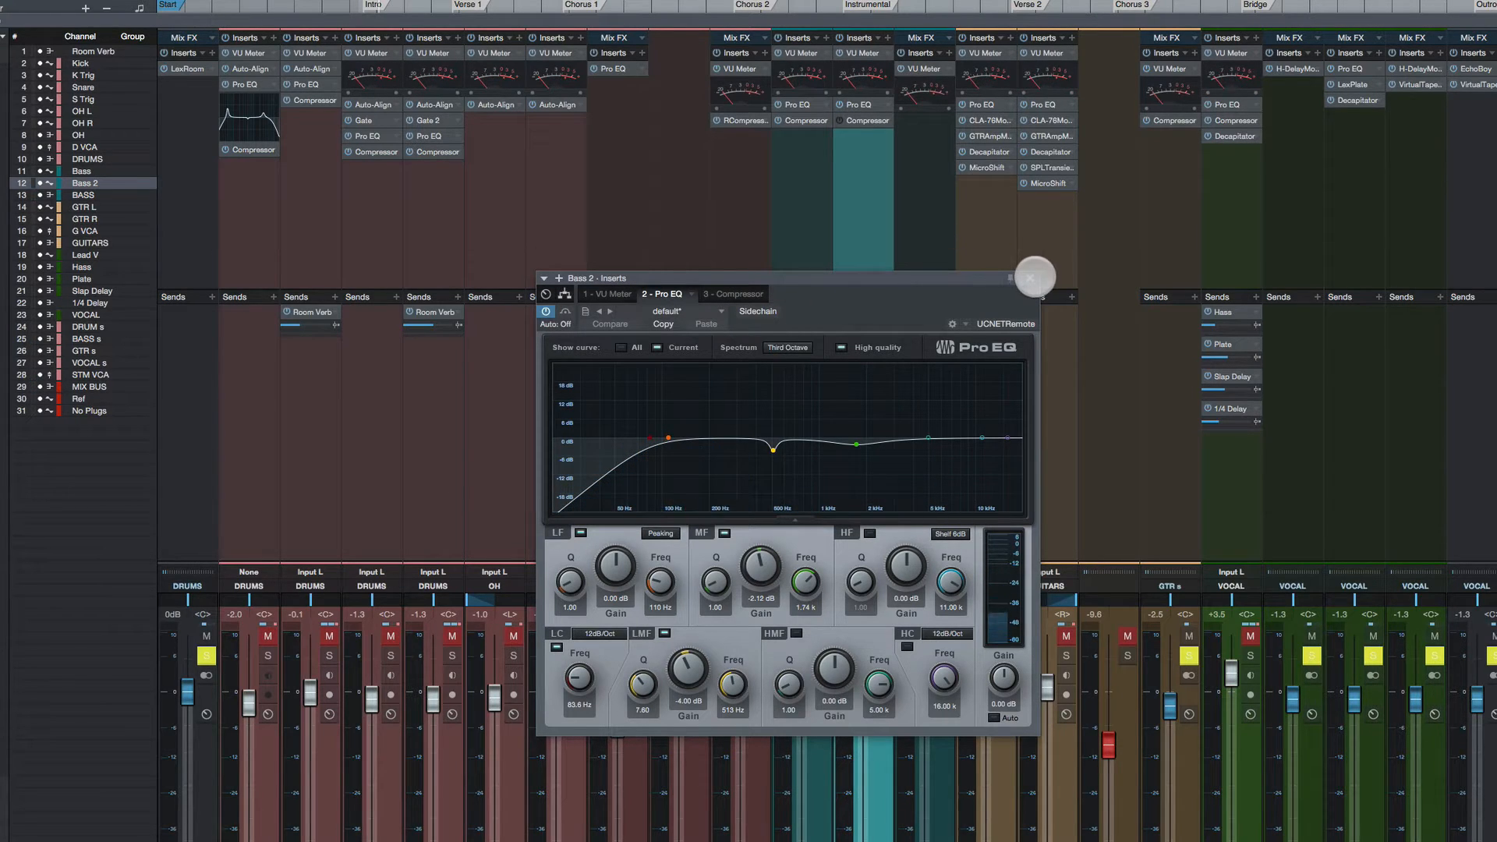
left_click(1035, 278)
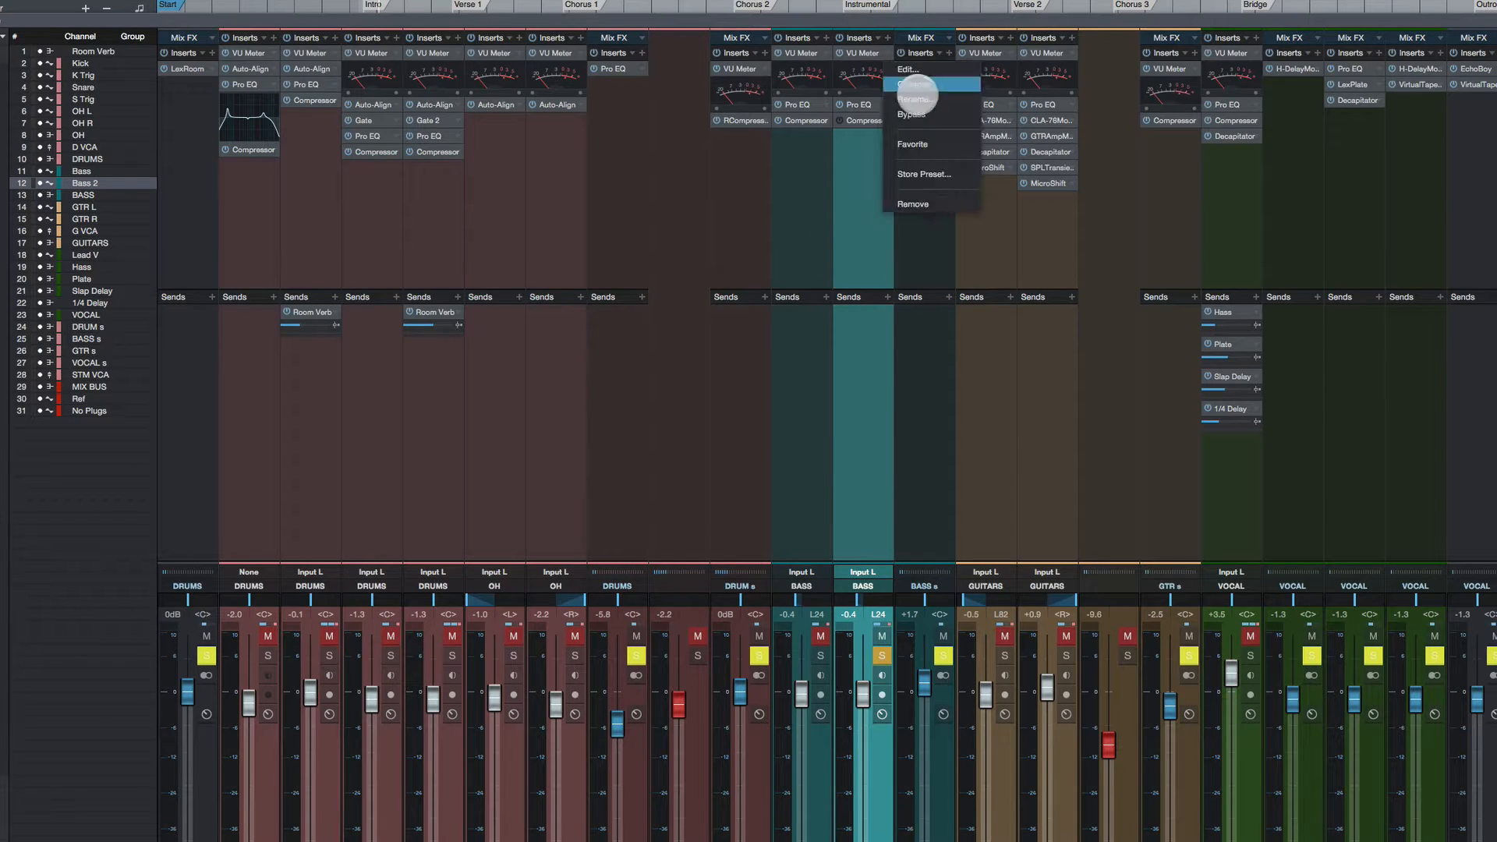
Step: Insert Soundtoys Decapitator on Bass 2 after the compressor with its editor shown
left_click(904, 69)
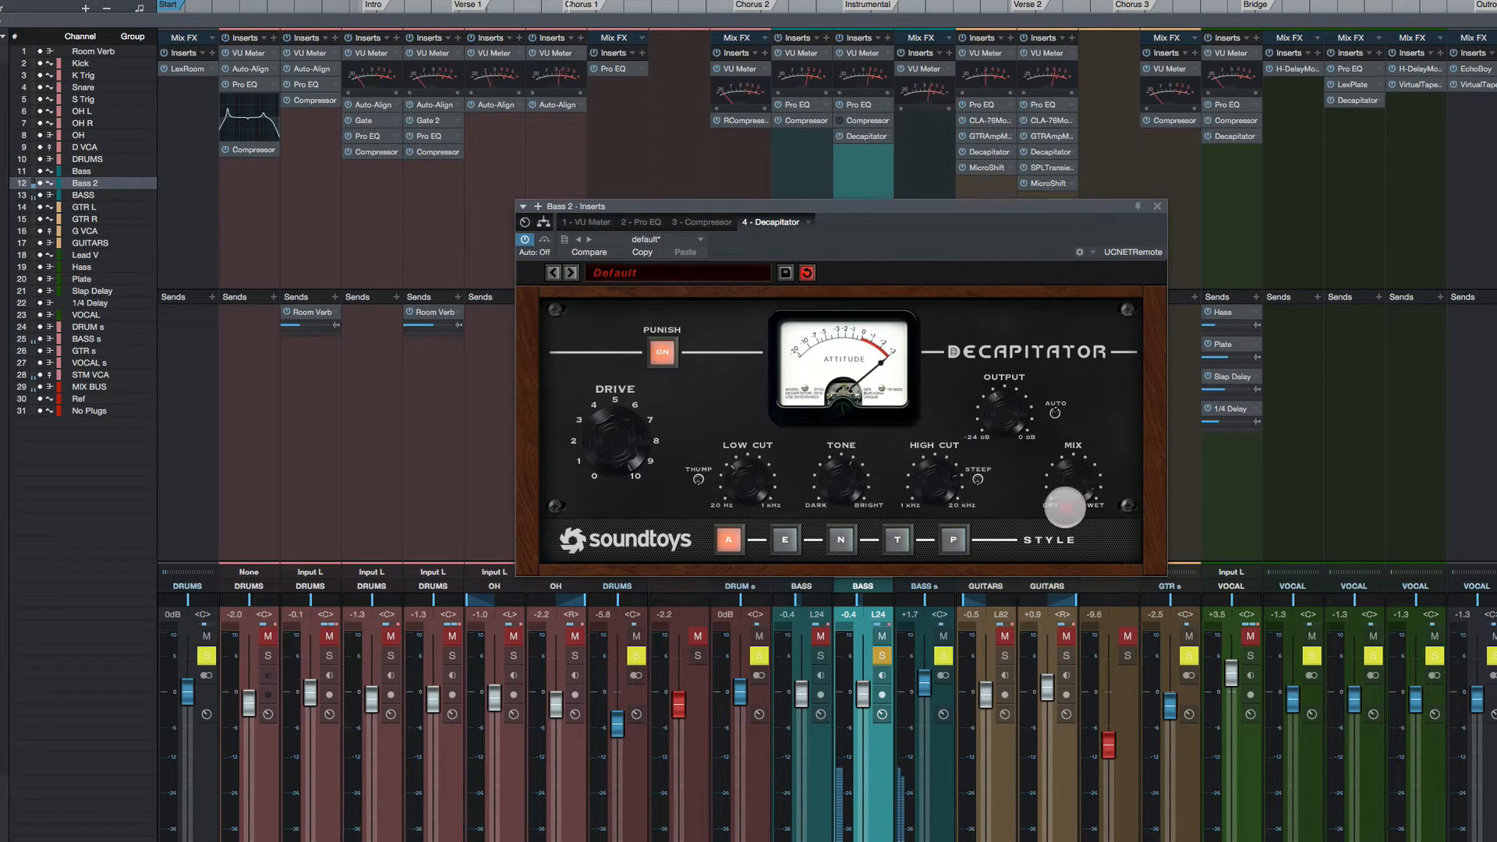
Step: Set Decapitator's dry/wet mix and gain boost on Bass 2, then close the plug-in
left_click_drag(1079, 487, 1062, 505)
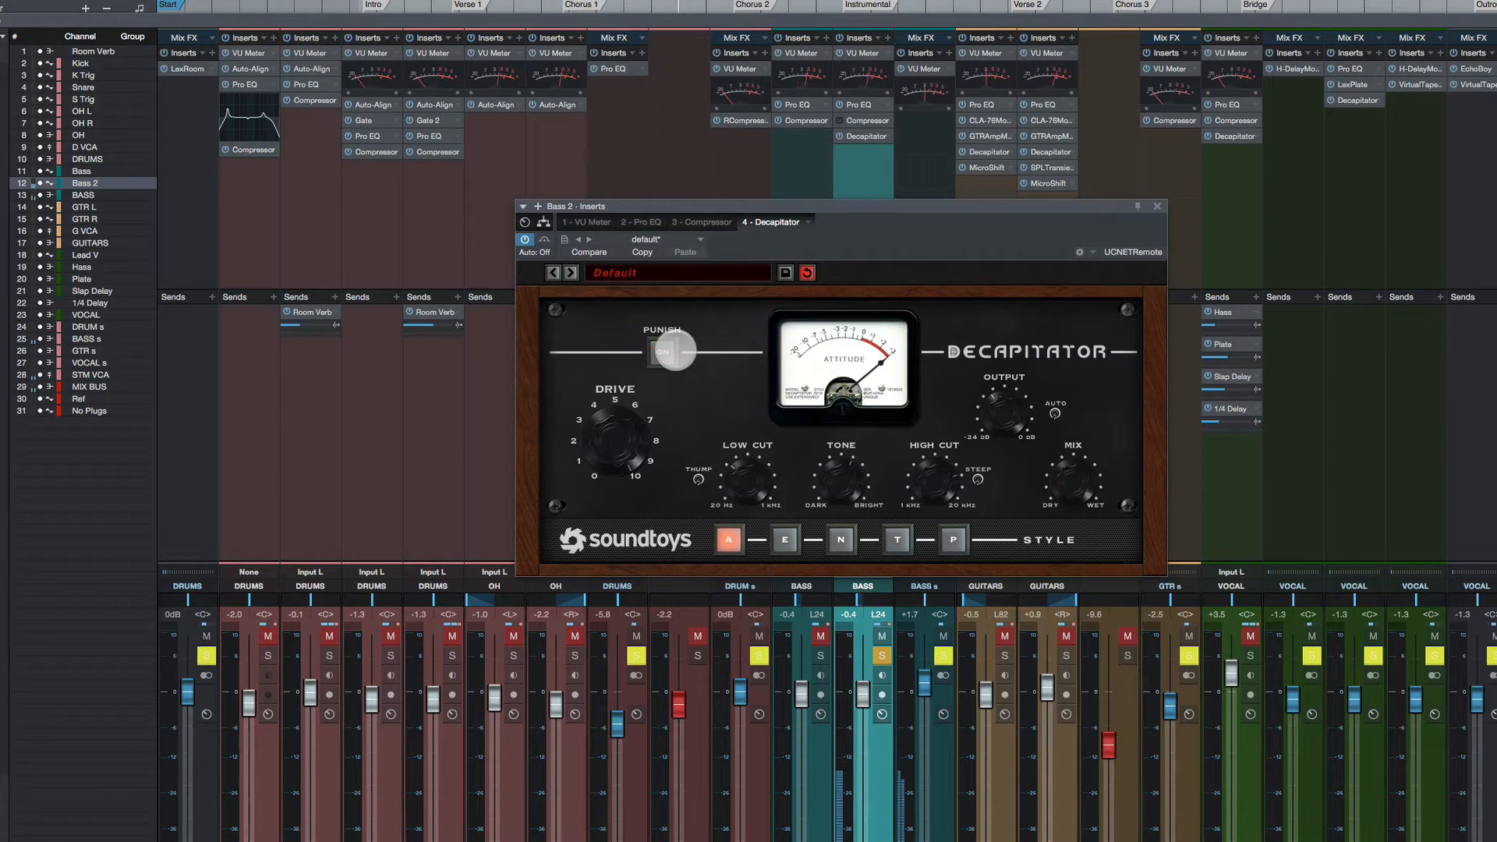
left_click(674, 351)
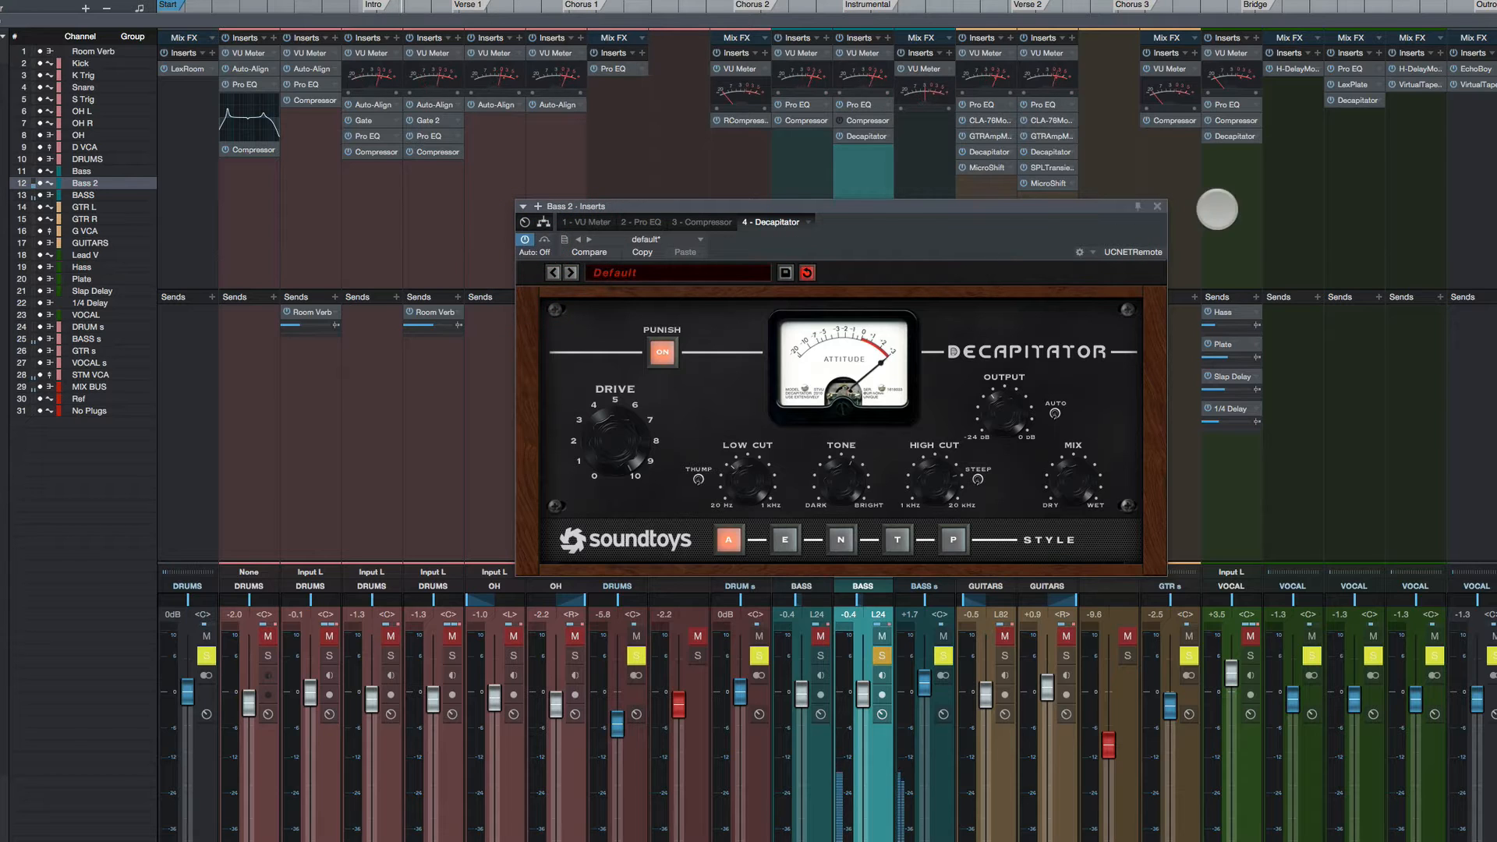
left_click(1155, 206)
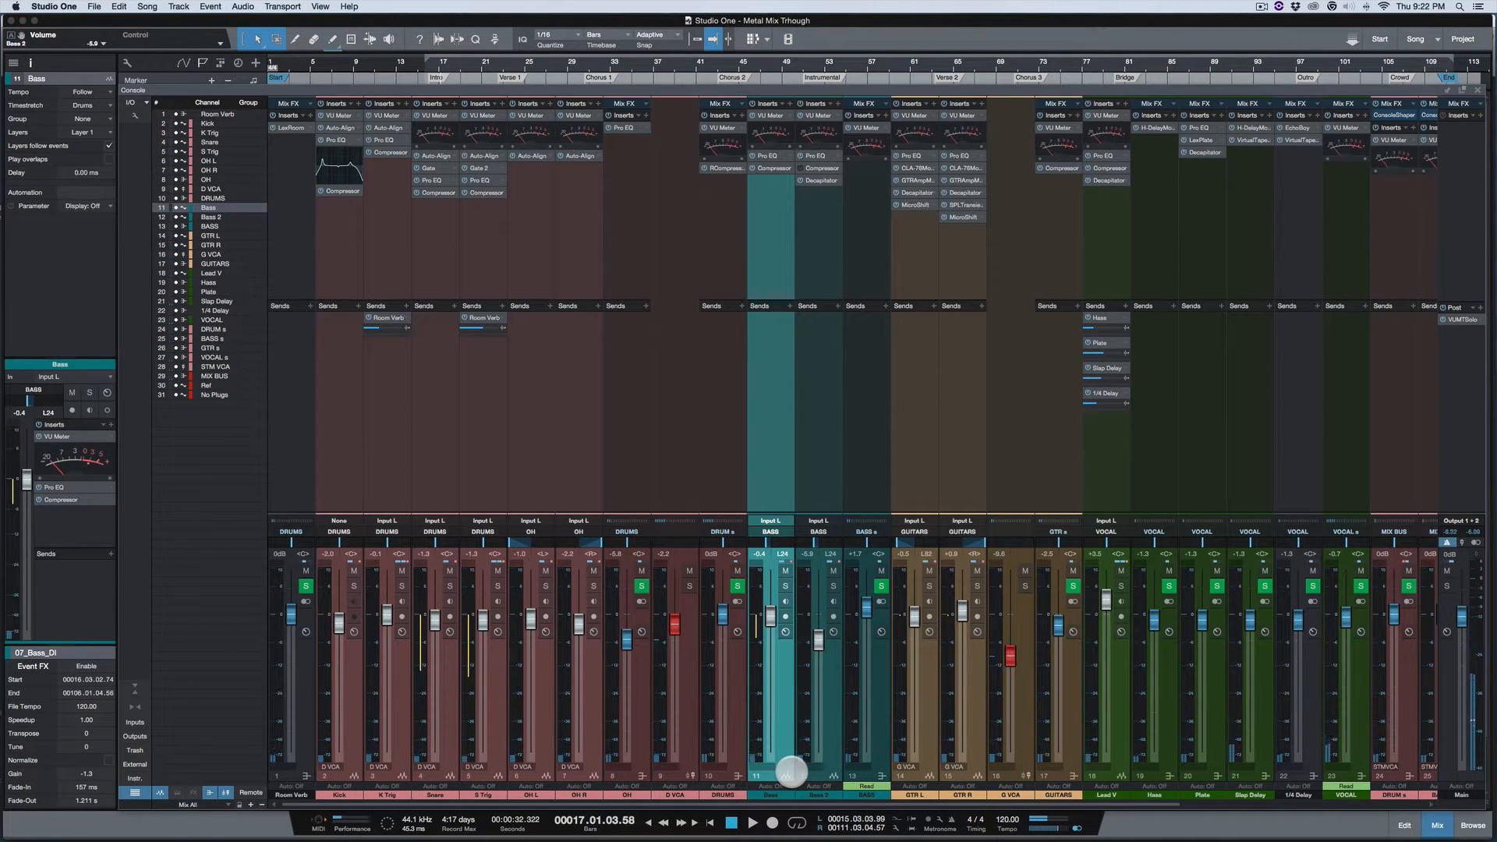
Step: Show the VU meter plug-in on the Main output's post-fader insert
left_click(753, 824)
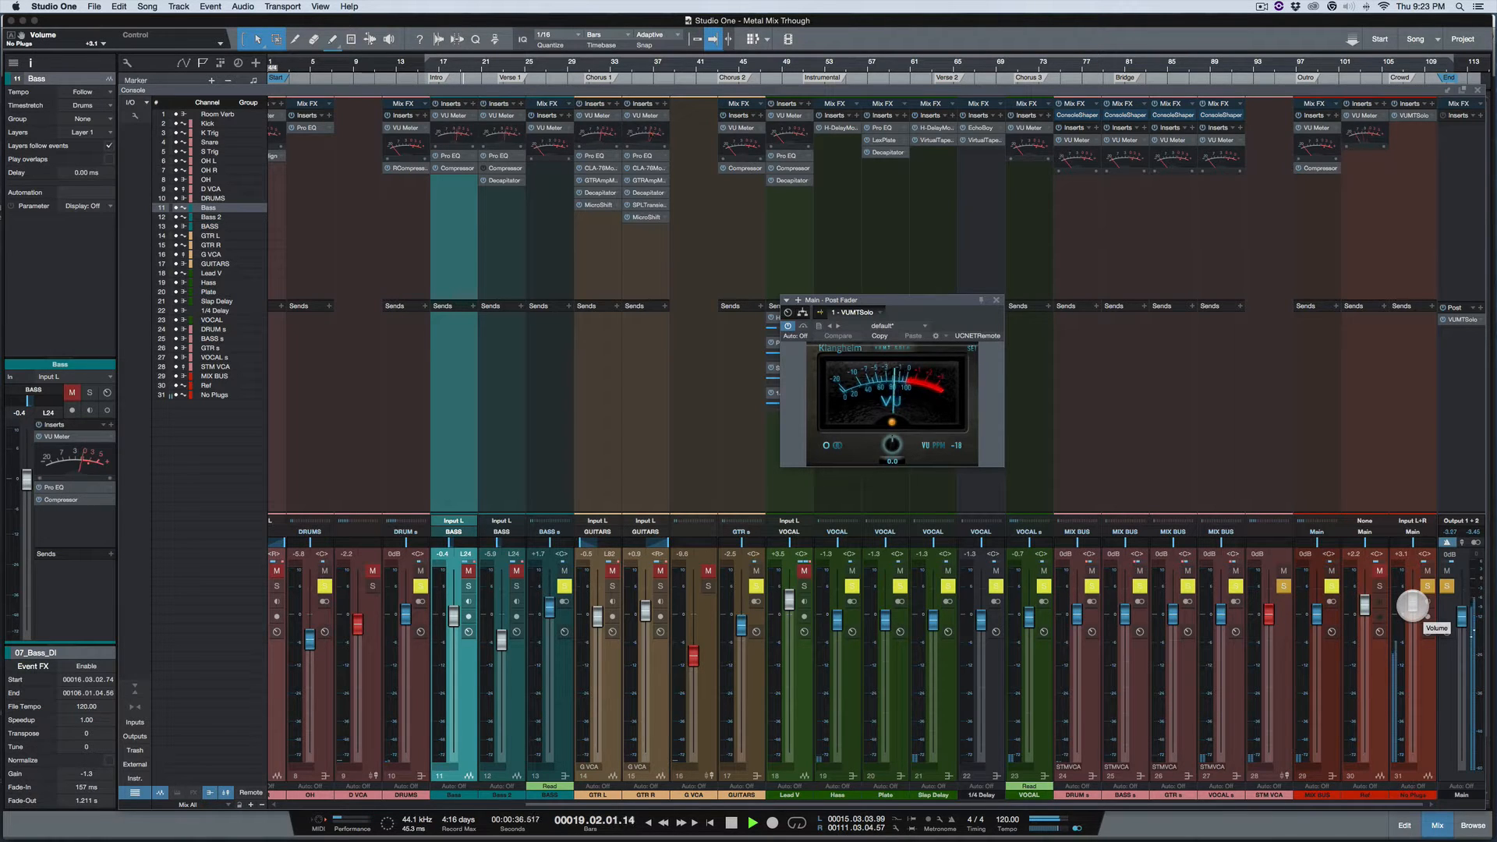
Step: Rebalance the mix bus faders beside Main while watching the VU meter
left_click_drag(1413, 607, 1413, 597)
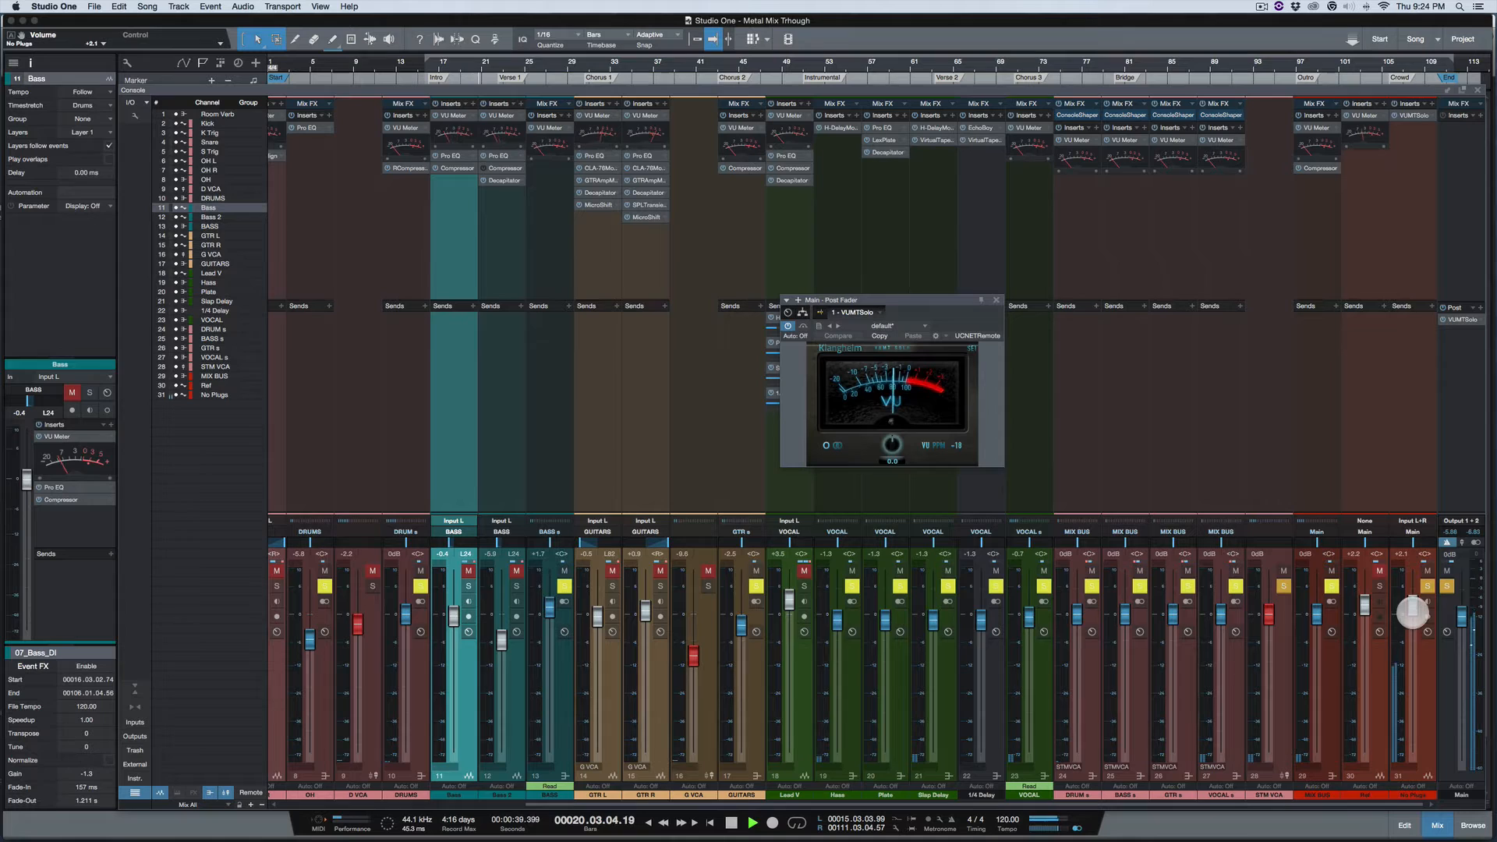
left_click_drag(1413, 612, 1413, 646)
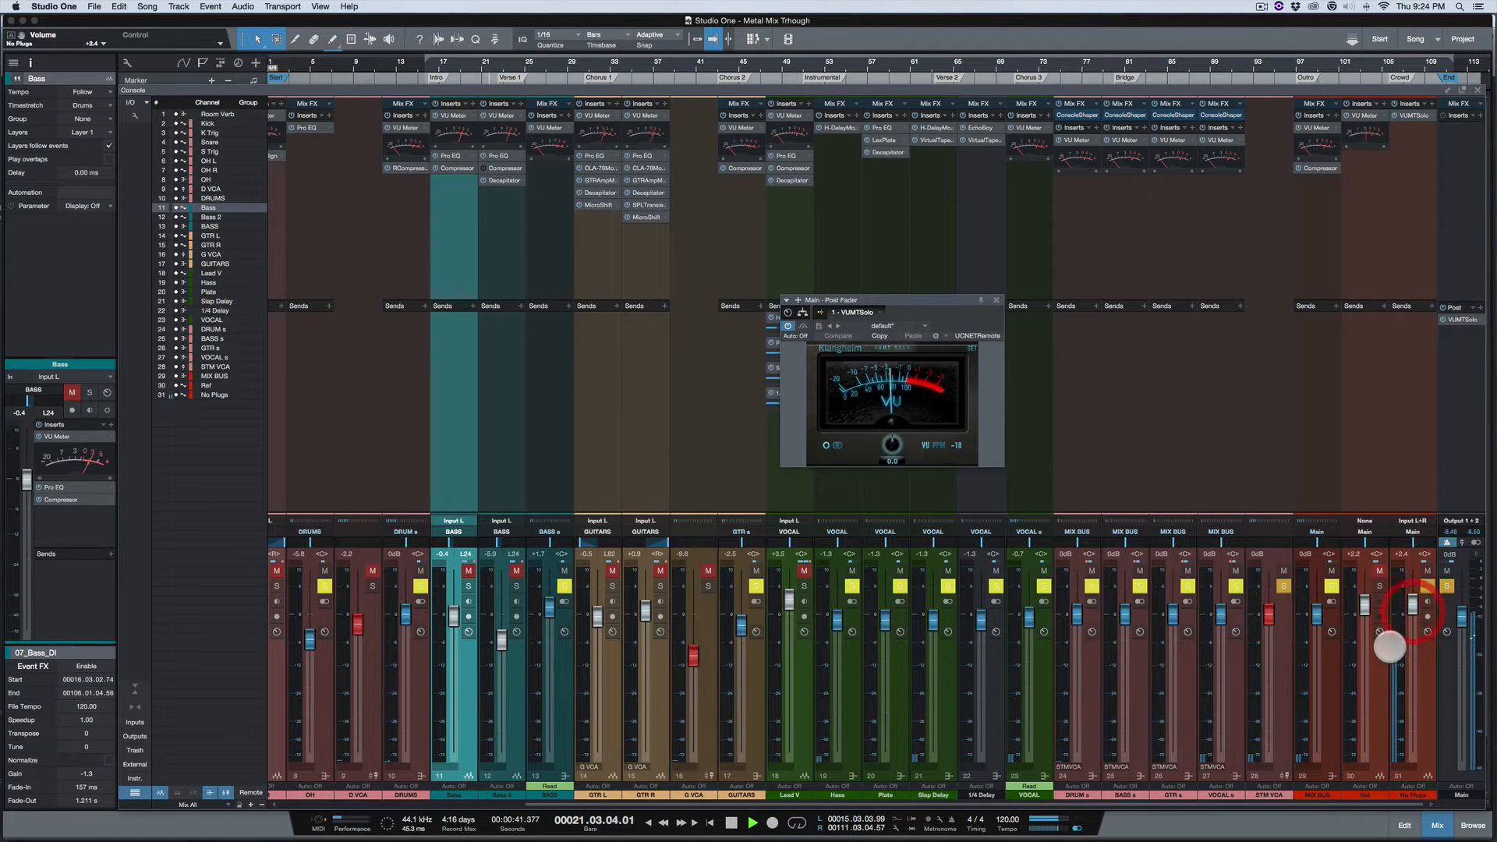
left_click_drag(1413, 612, 1396, 620)
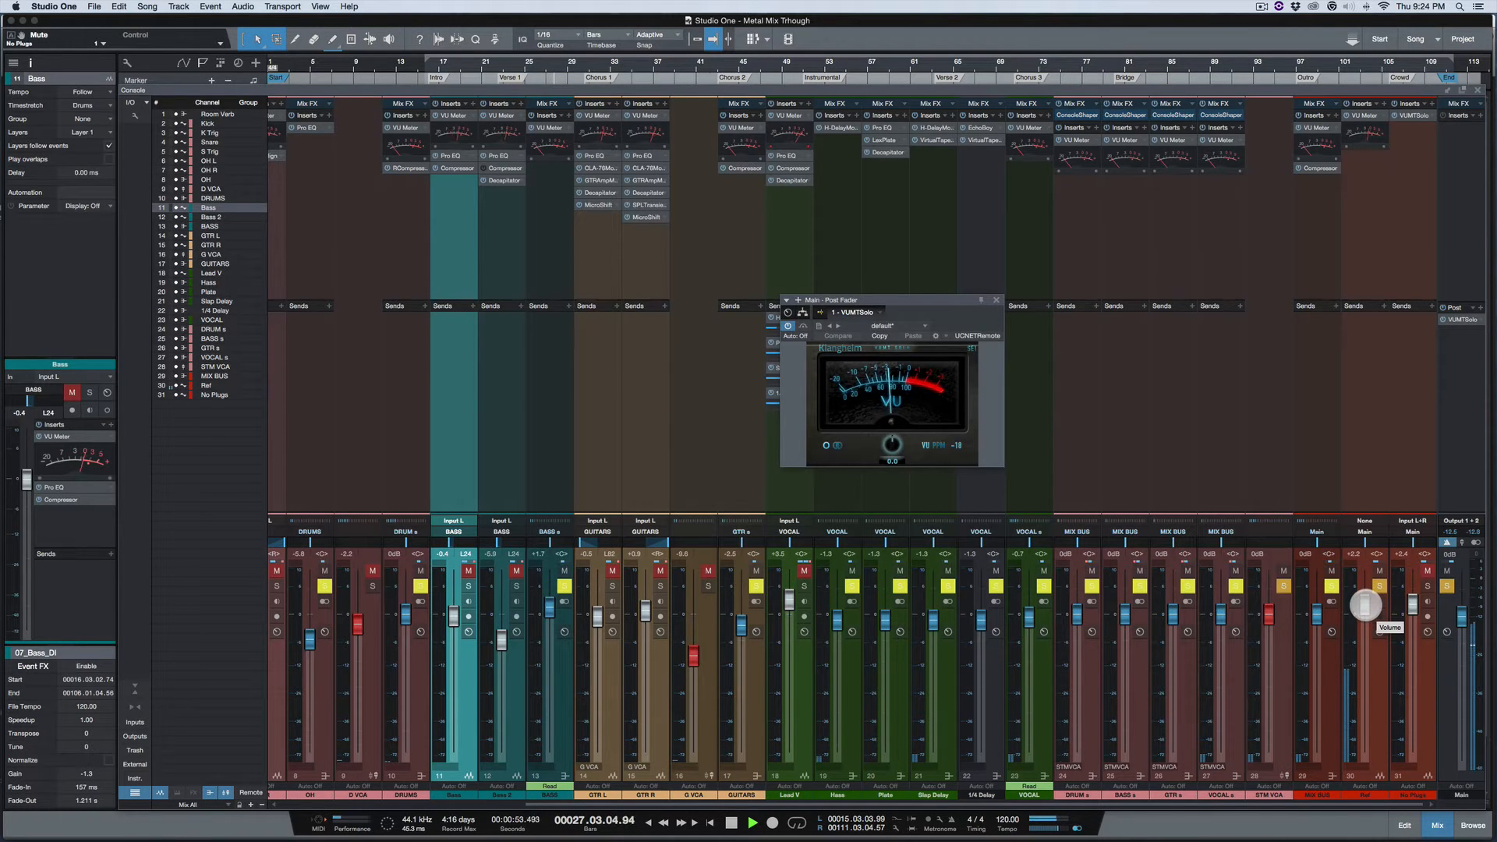
left_click_drag(1363, 607, 1363, 597)
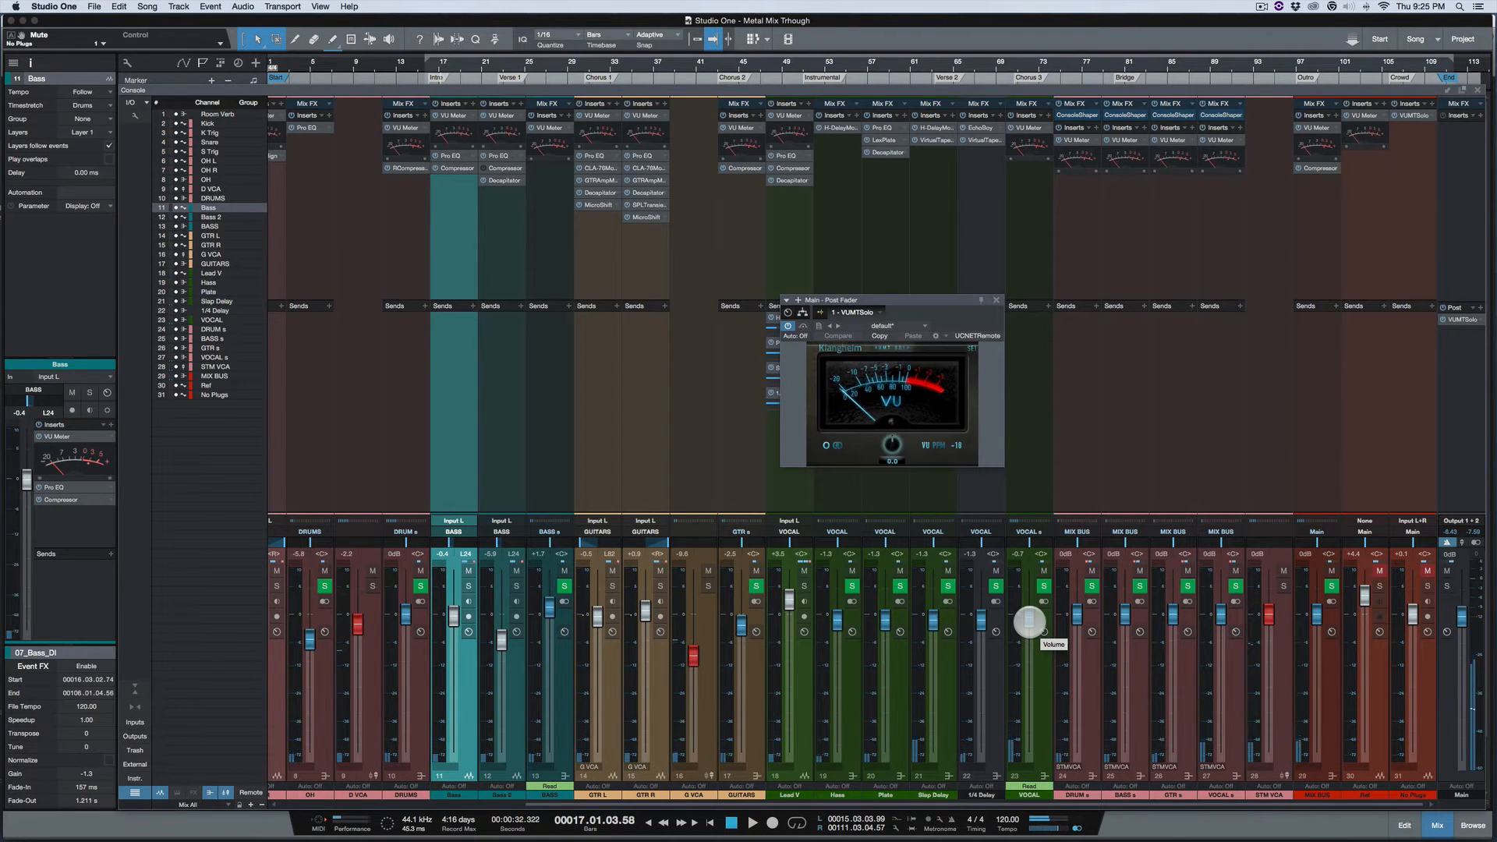
left_click(755, 822)
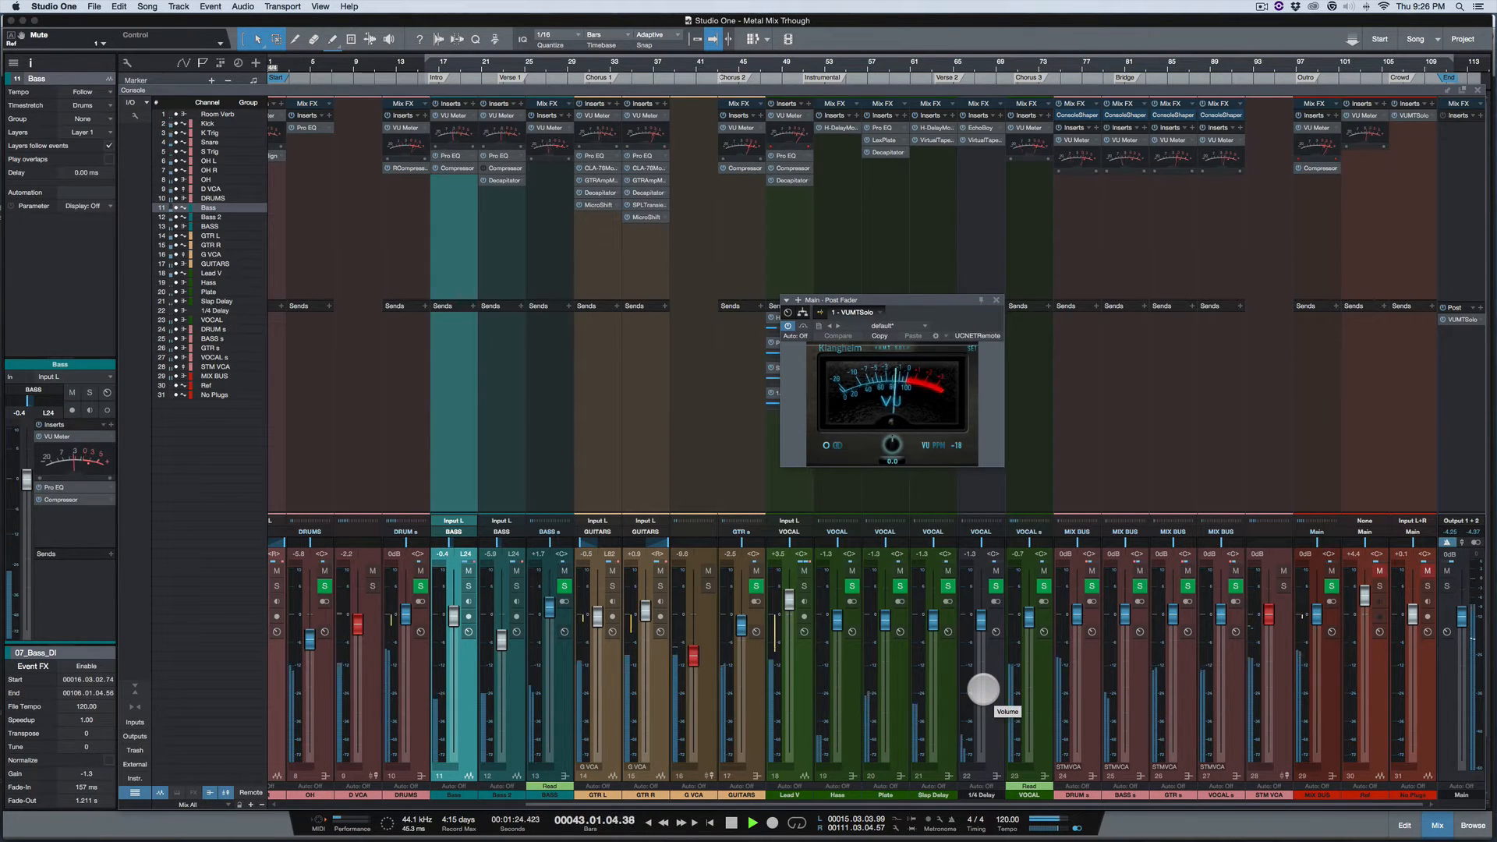
Step: Set the 1/4 Delay return fader to balance the delay in the mix
left_click_drag(984, 688, 904, 686)
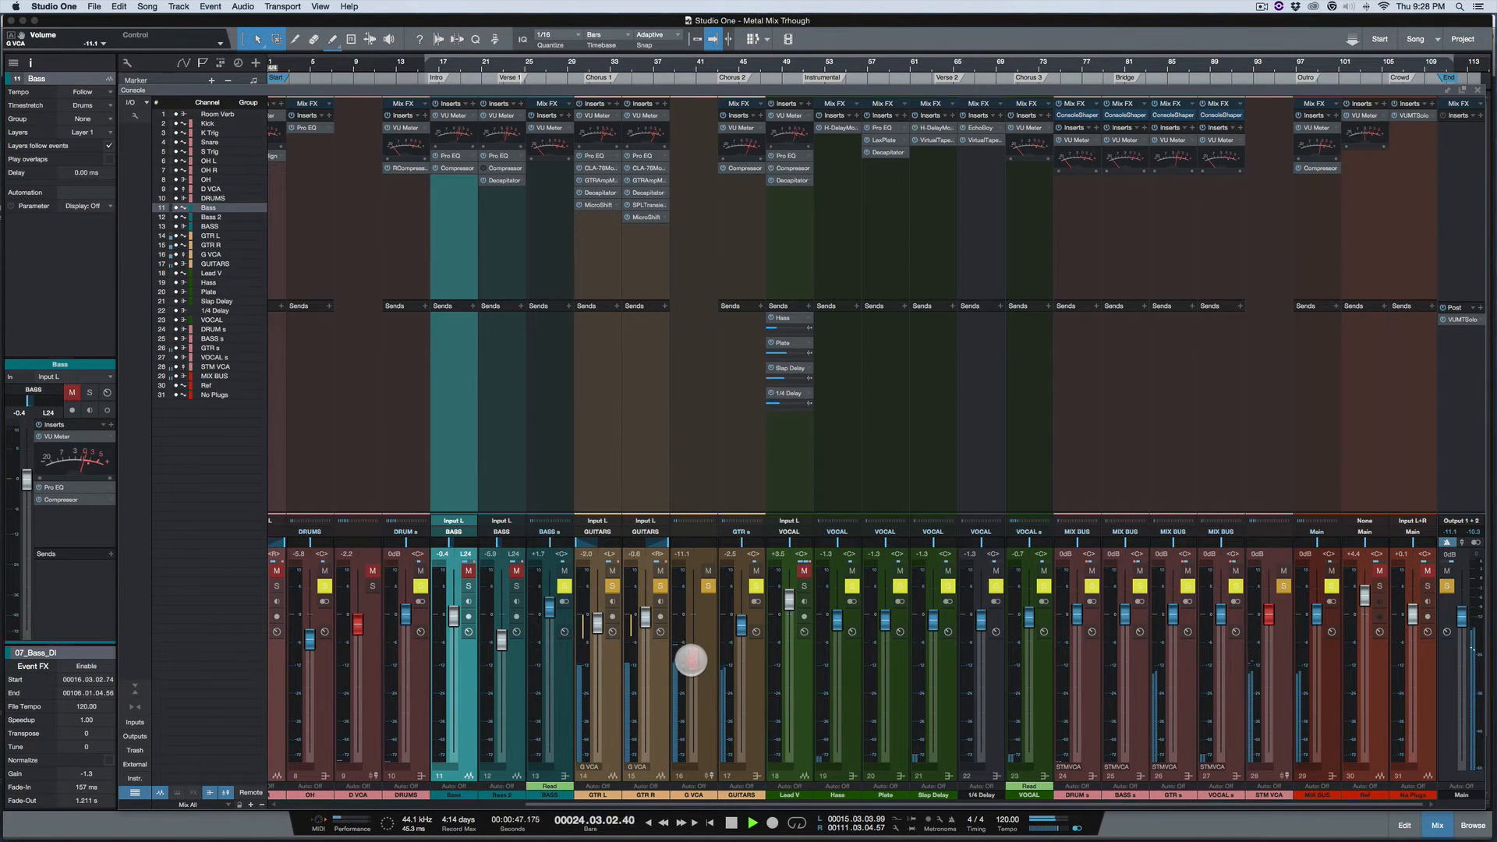
Step: Raise the G VCA fader to about -8.4 dB and fine-tune the GUITARS level
left_click_drag(691, 658, 739, 620)
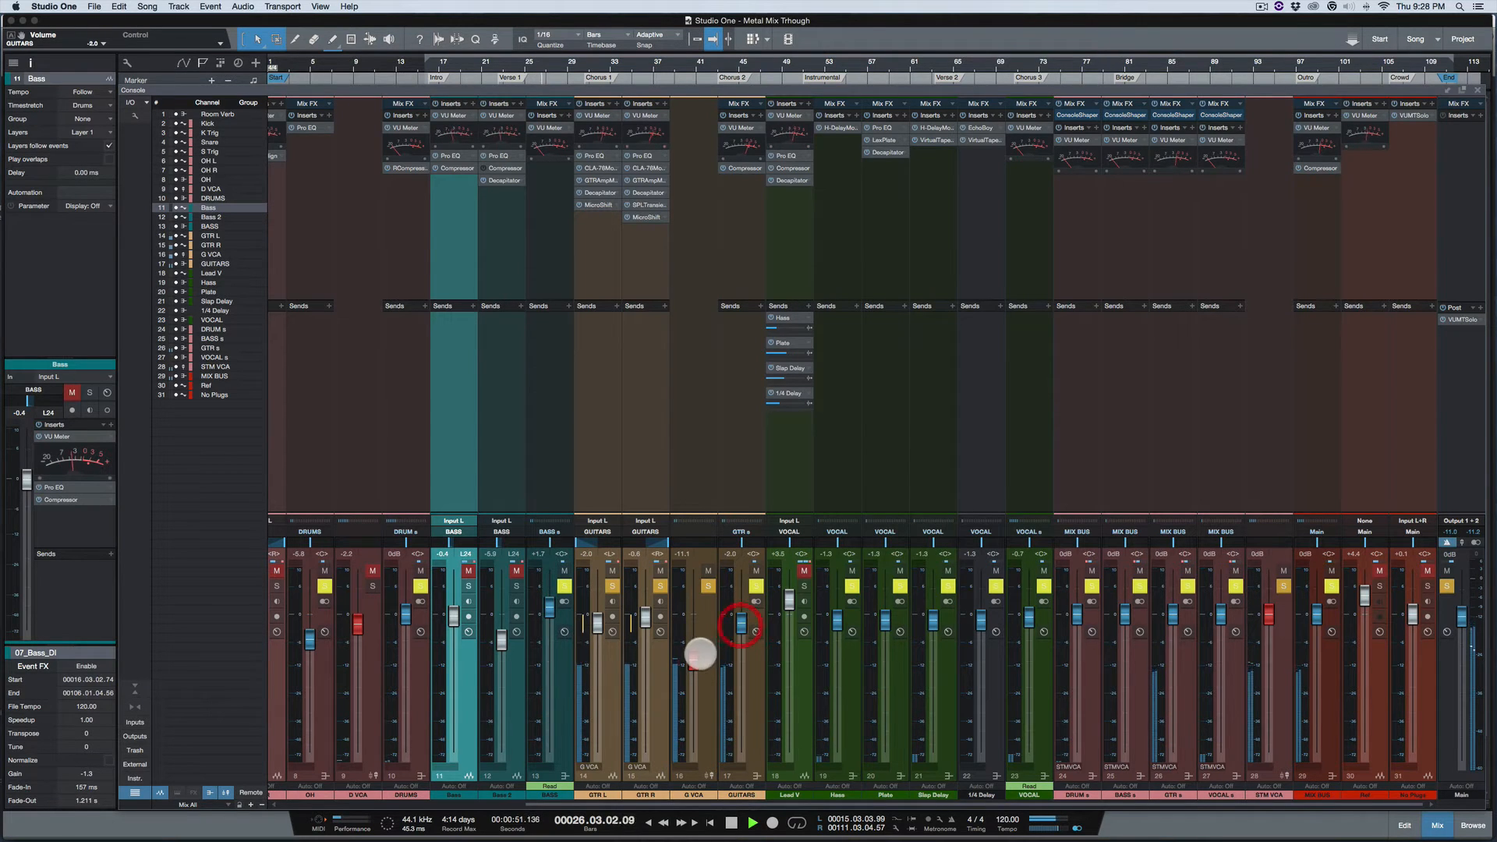
left_click_drag(739, 627, 691, 649)
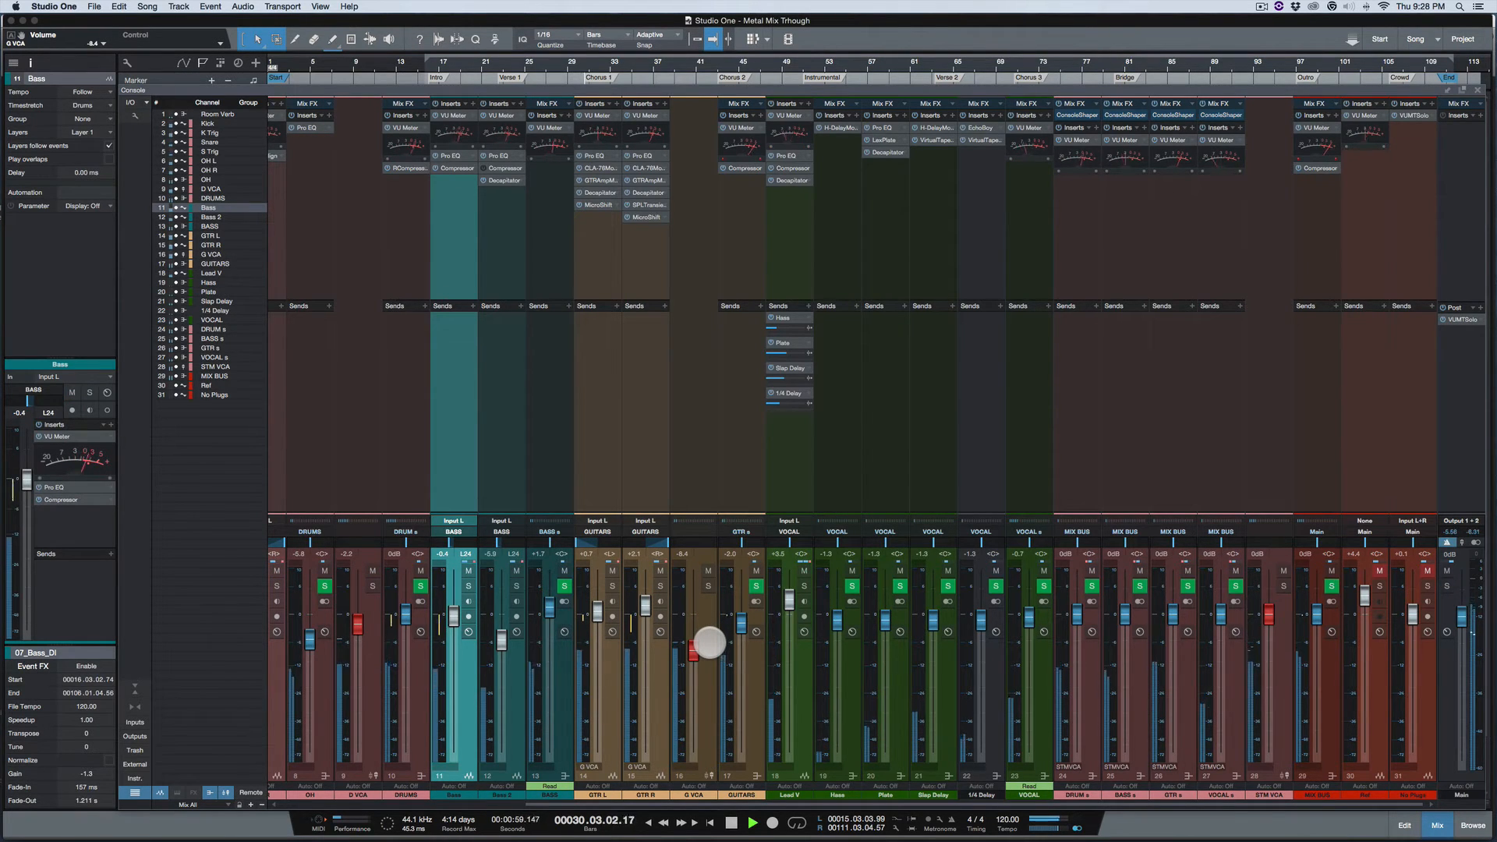
left_click(1460, 318)
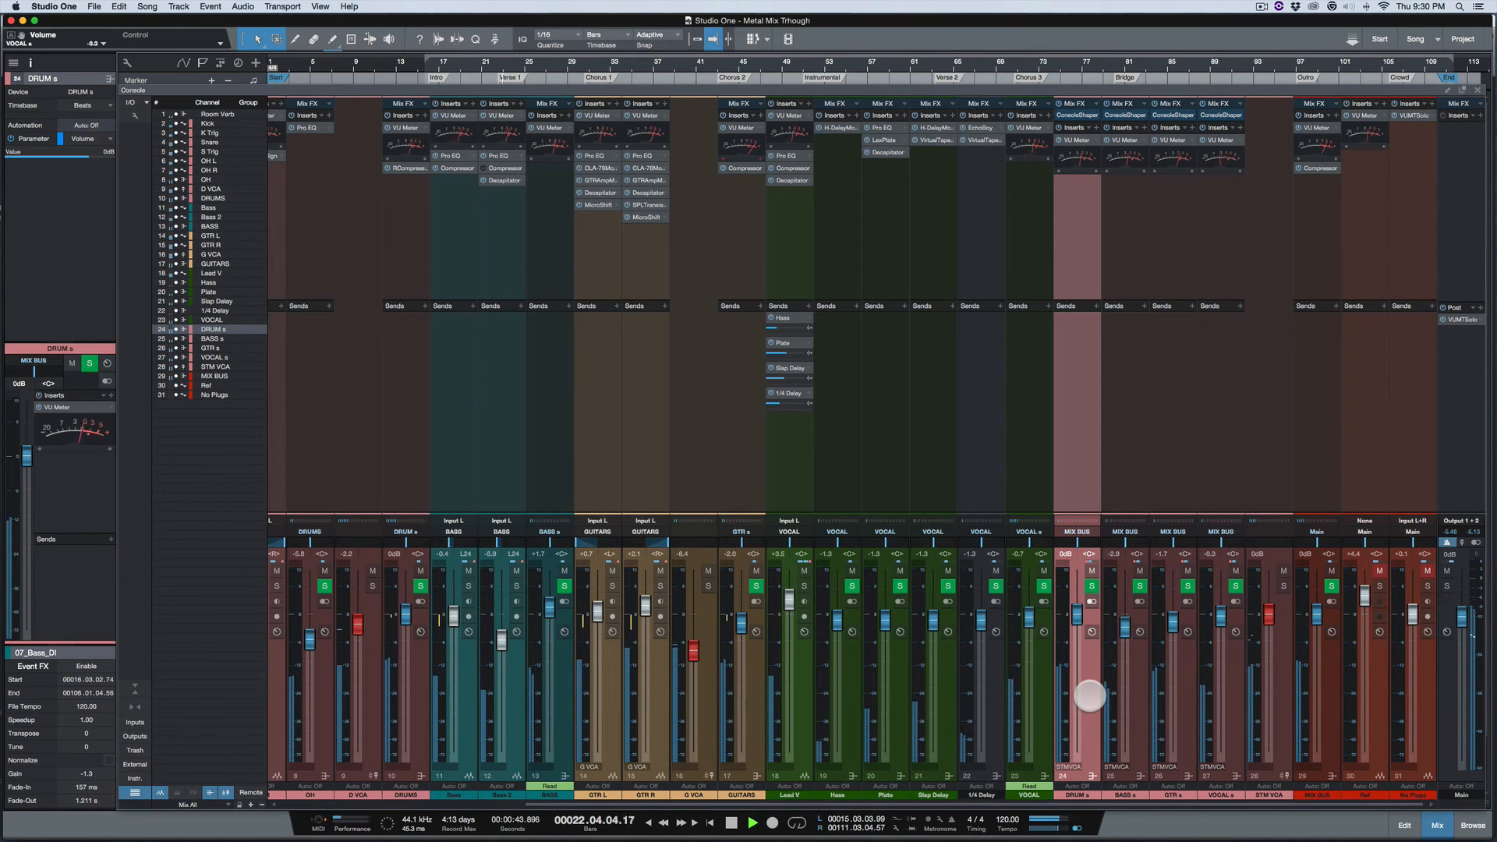
Step: Save the Metal Mix Through song with Cmd+S after auditioning the drum stem
key("cmd+s")
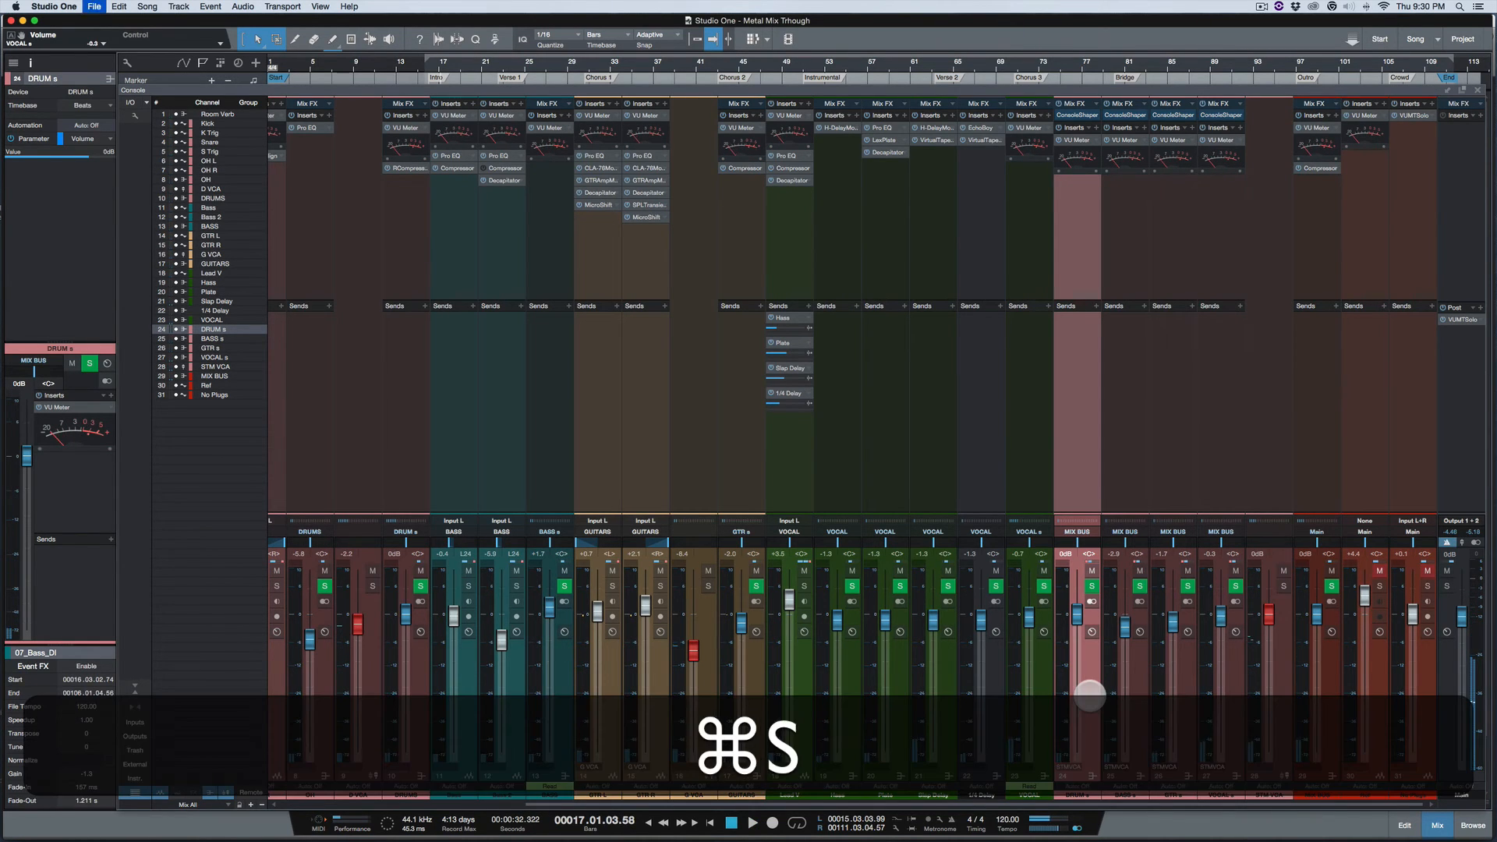